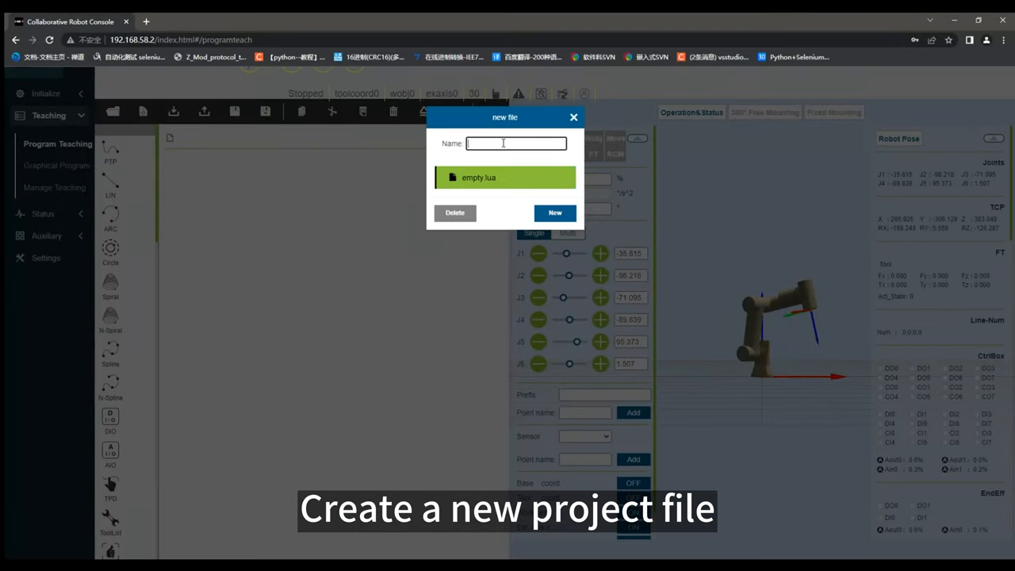
# Step: Create the new project file test1.lua and record the current arm pose as a teaching point
pyautogui.write('test1')
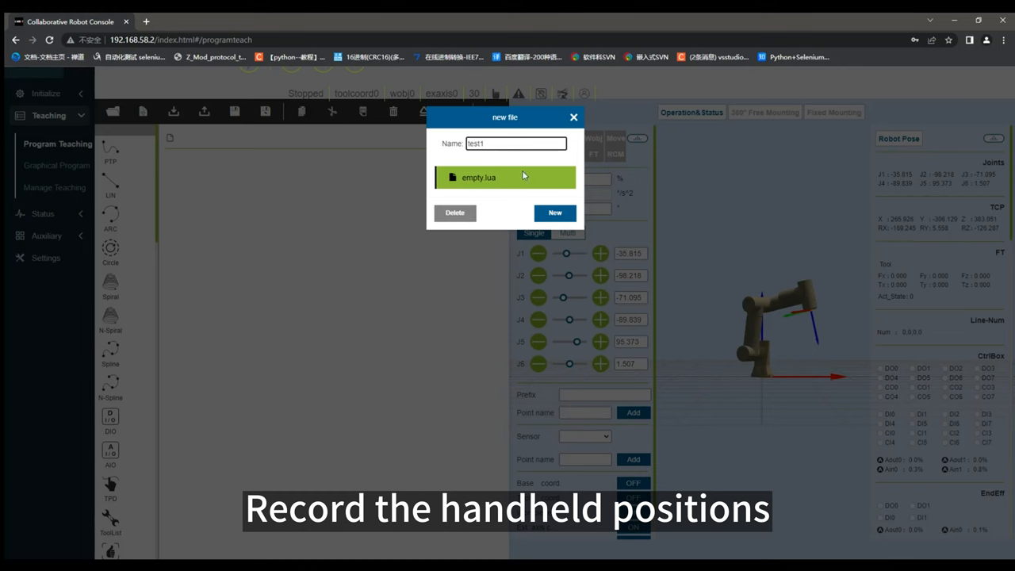
pyautogui.click(555, 212)
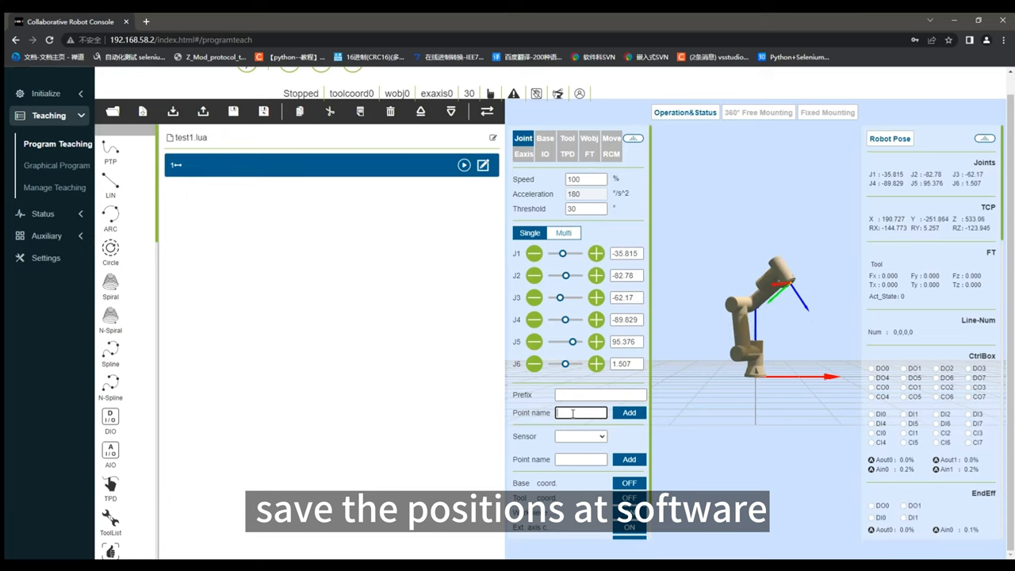
pyautogui.click(628, 412)
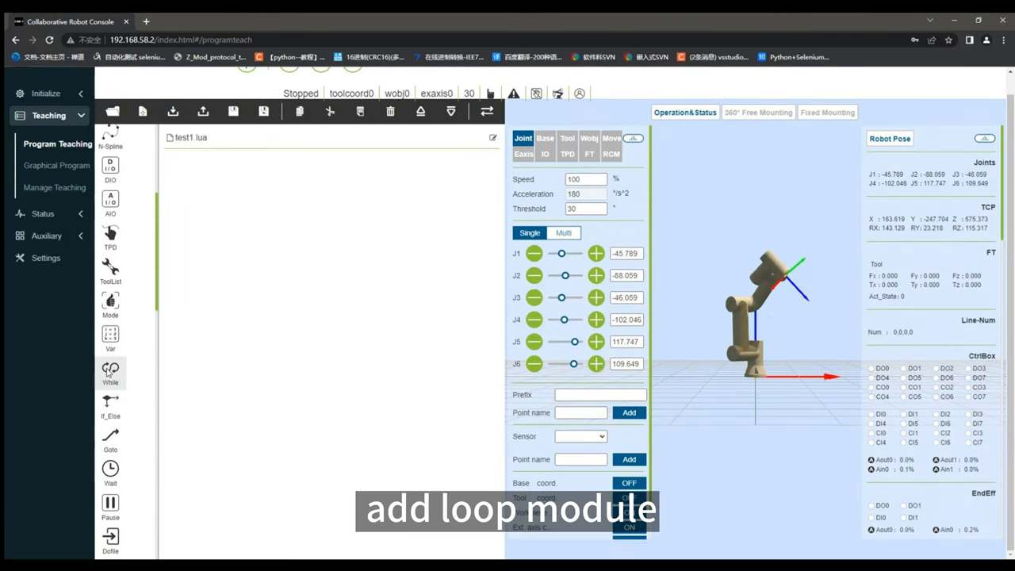
# Step: Add a while (1) loop to test1.lua and apply it
pyautogui.click(111, 371)
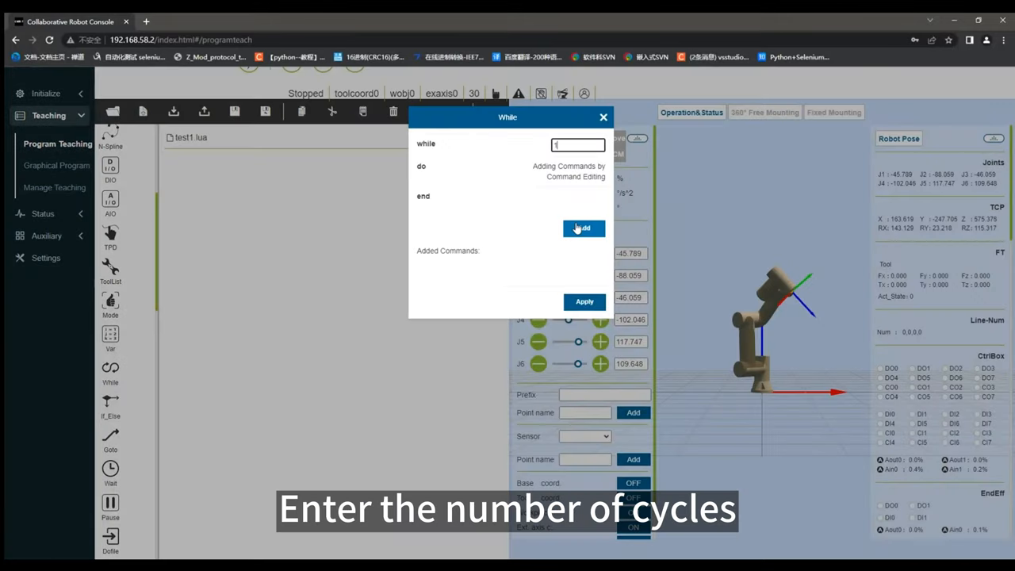
pyautogui.click(584, 228)
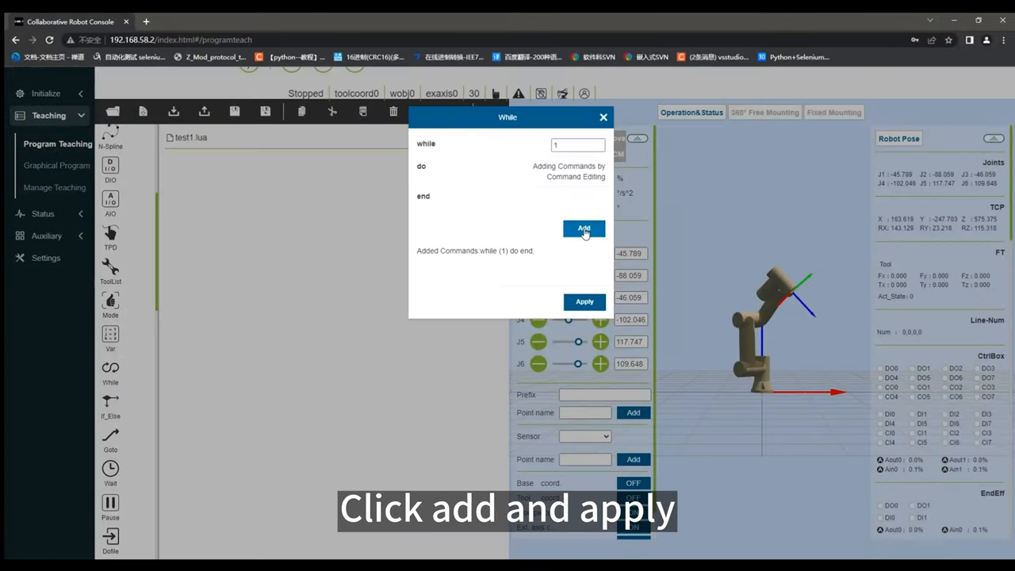
pyautogui.click(584, 301)
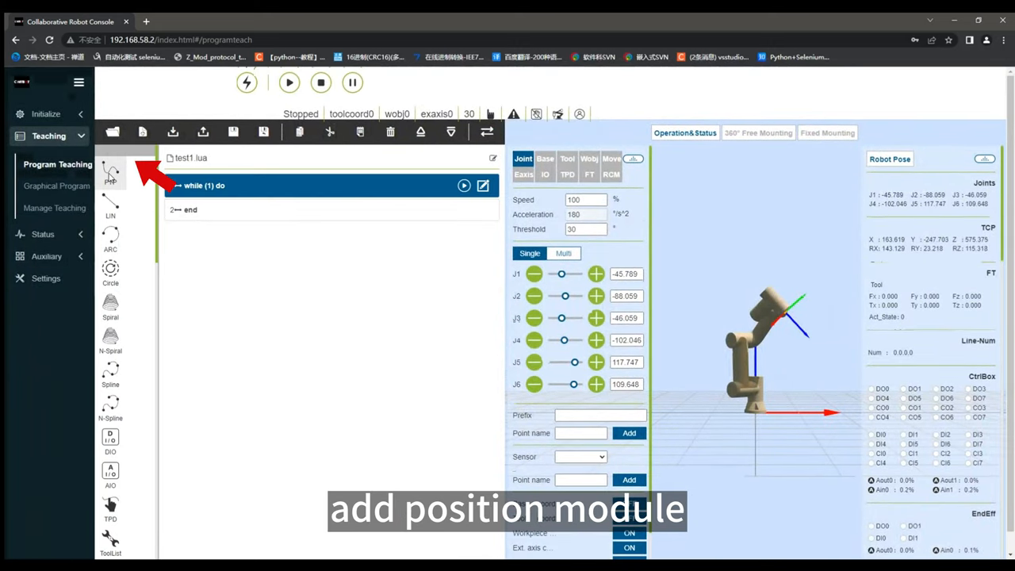
# Step: Add PTP moves to the recorded points inside the loop and apply them
pyautogui.click(111, 171)
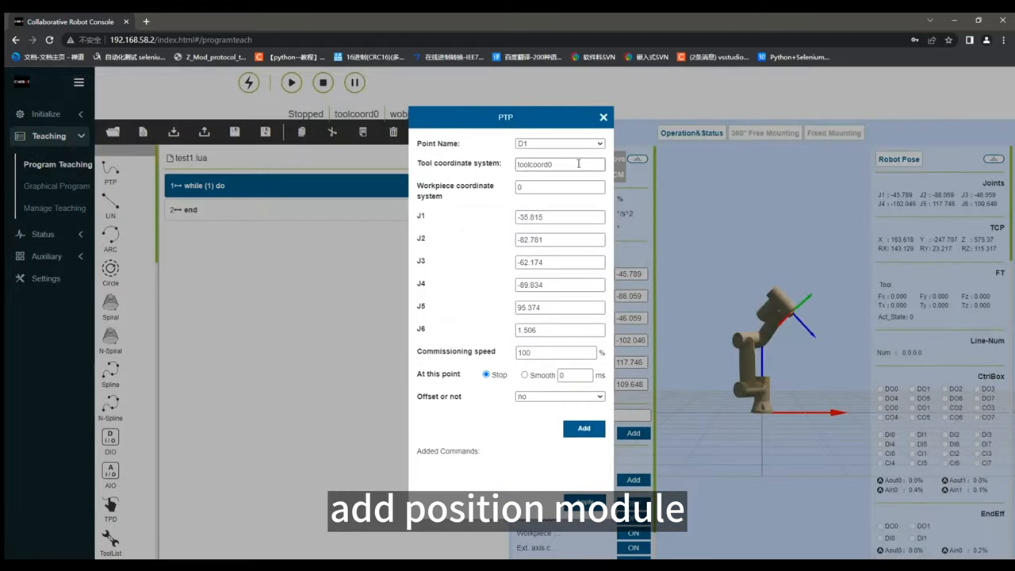
pyautogui.click(584, 428)
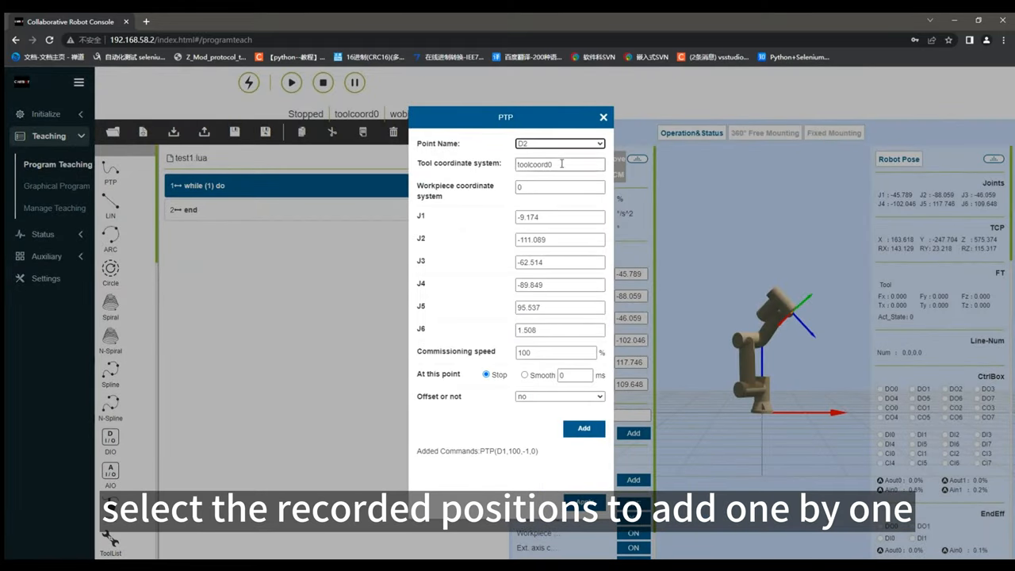
pyautogui.click(584, 428)
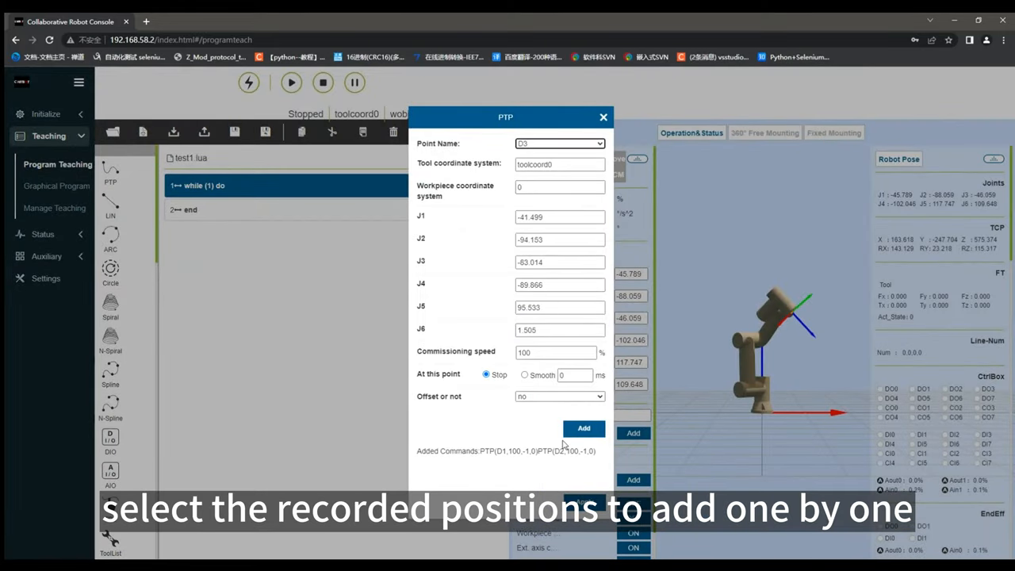
pyautogui.click(584, 428)
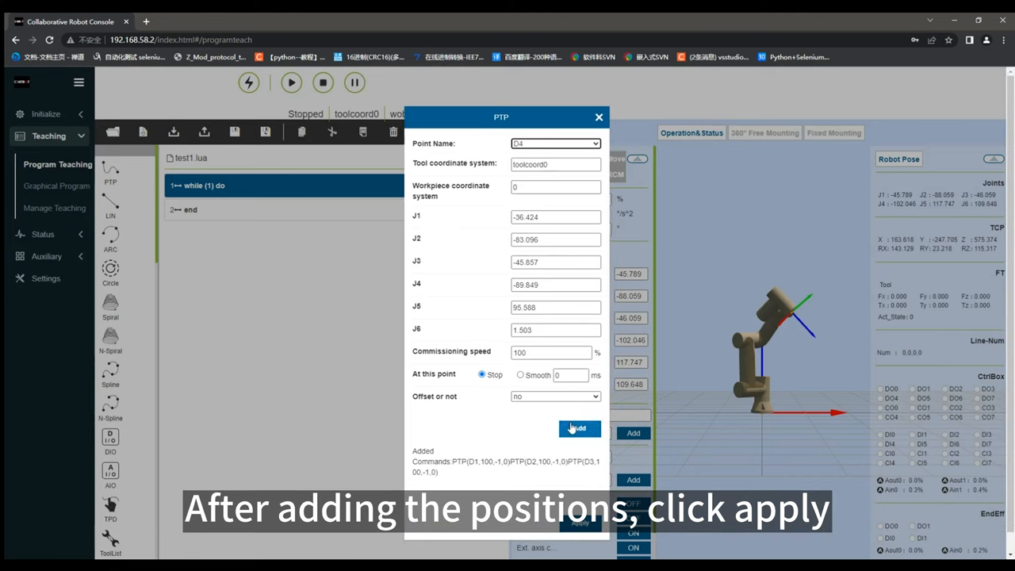
pyautogui.click(579, 428)
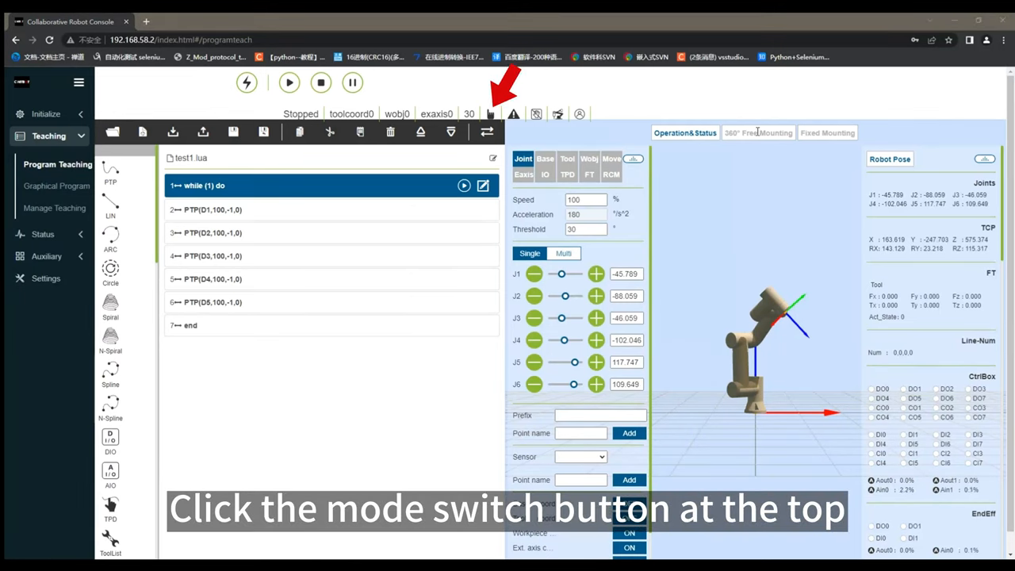
# Step: Switch the robot to automatic mode and set the running speed to 60%
pyautogui.click(490, 114)
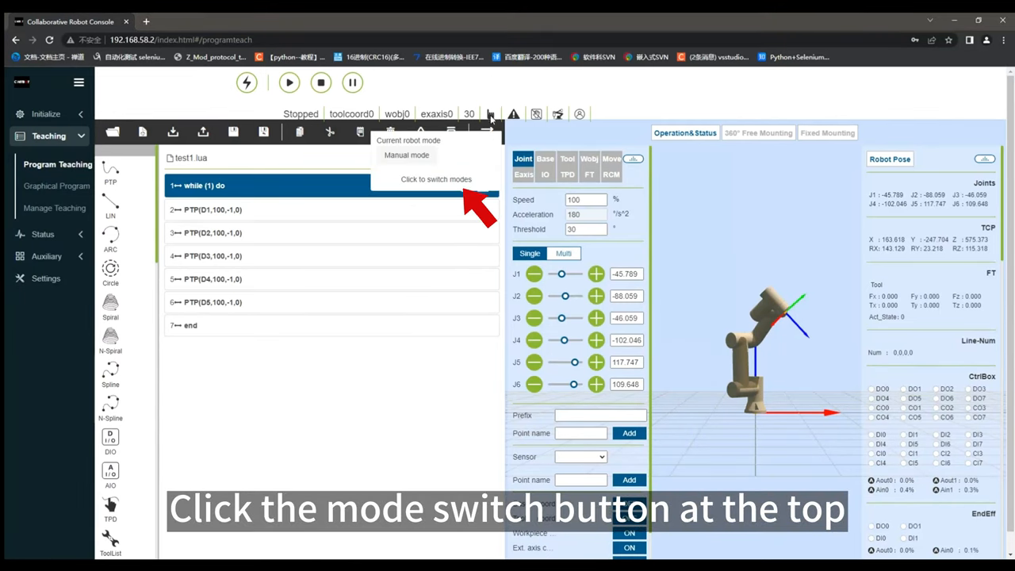
pyautogui.click(488, 115)
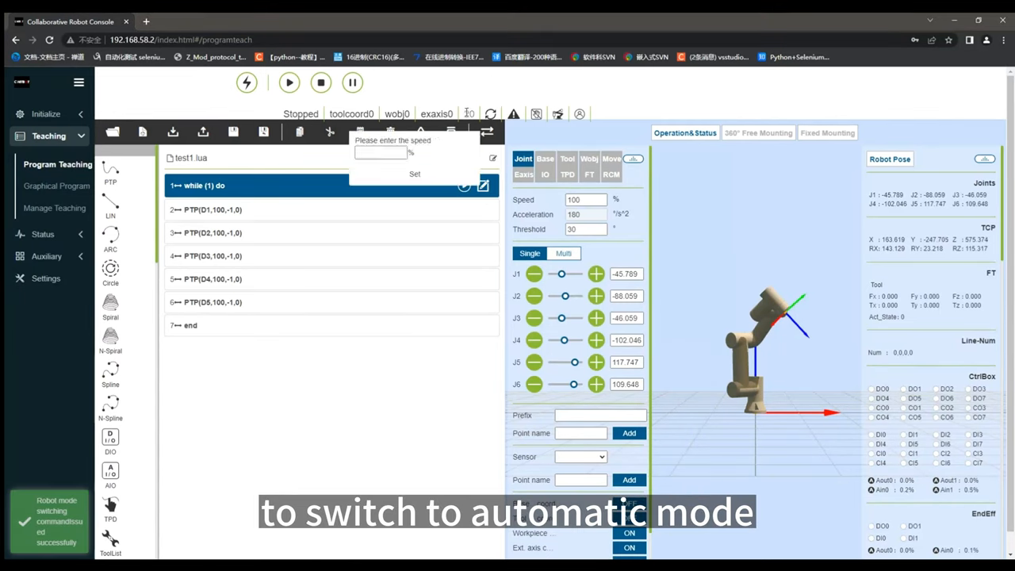
pyautogui.click(384, 153)
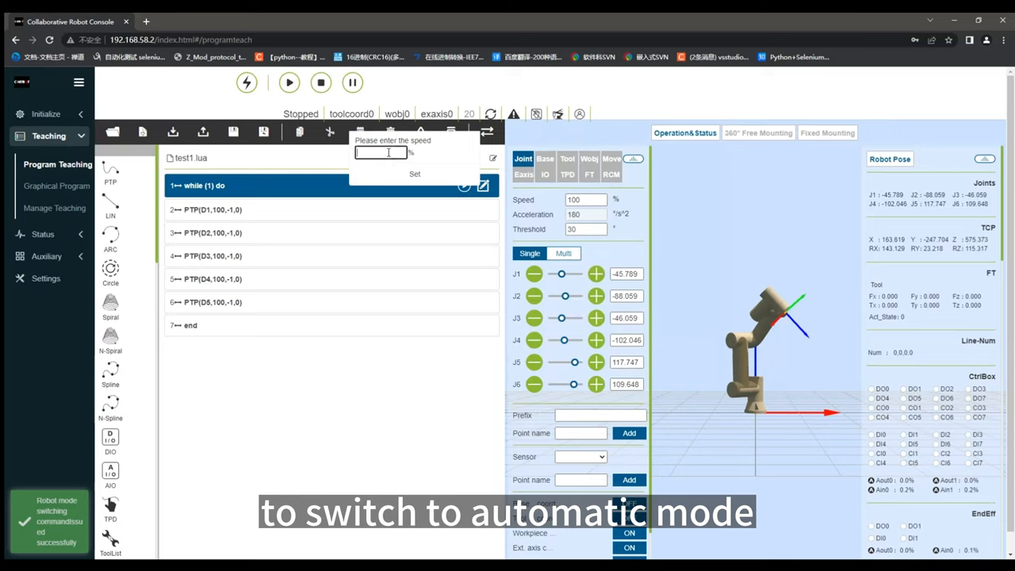
pyautogui.write('60')
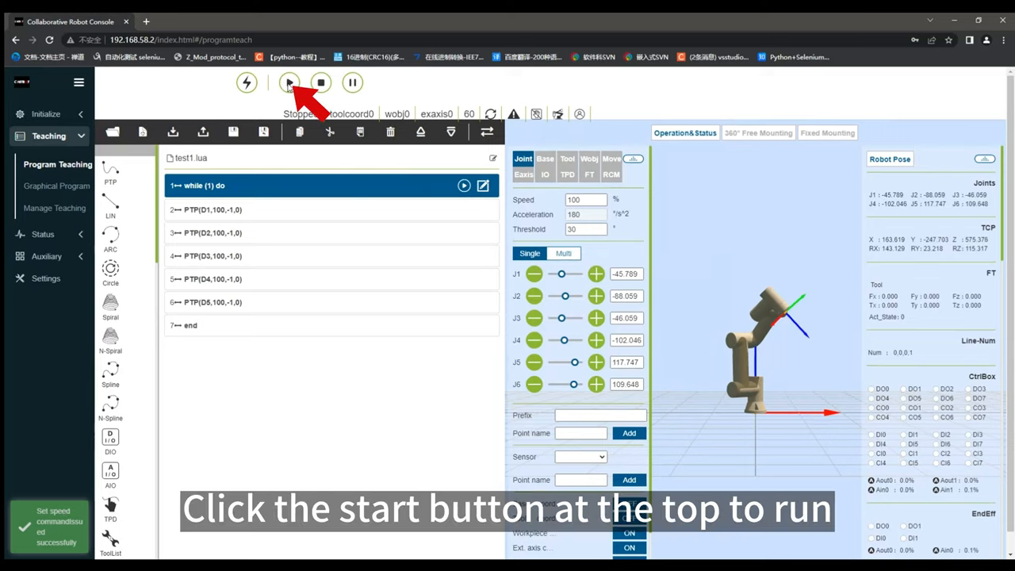
# Step: Start running test1.lua in automatic mode
pyautogui.click(290, 82)
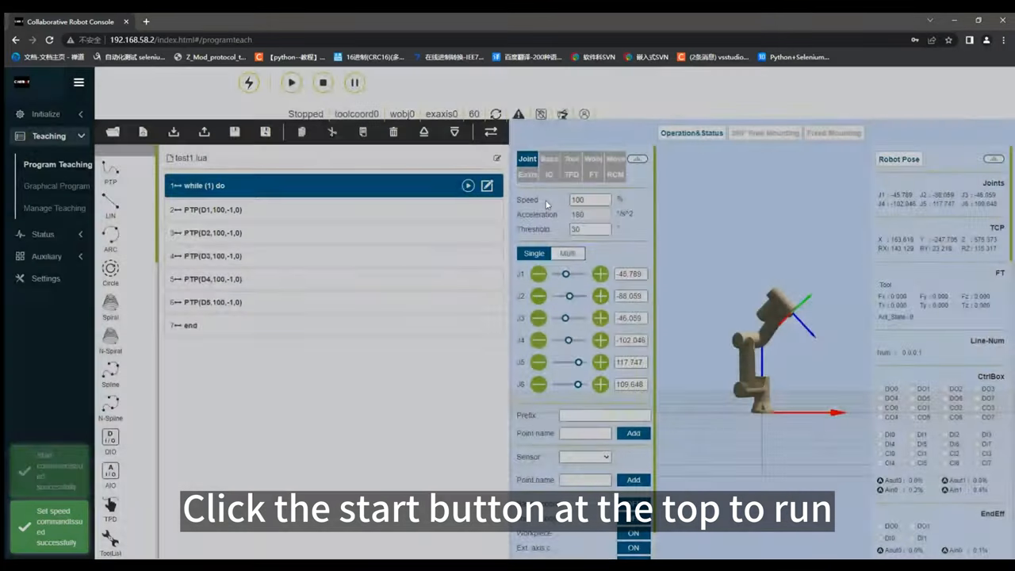
pyautogui.click(291, 83)
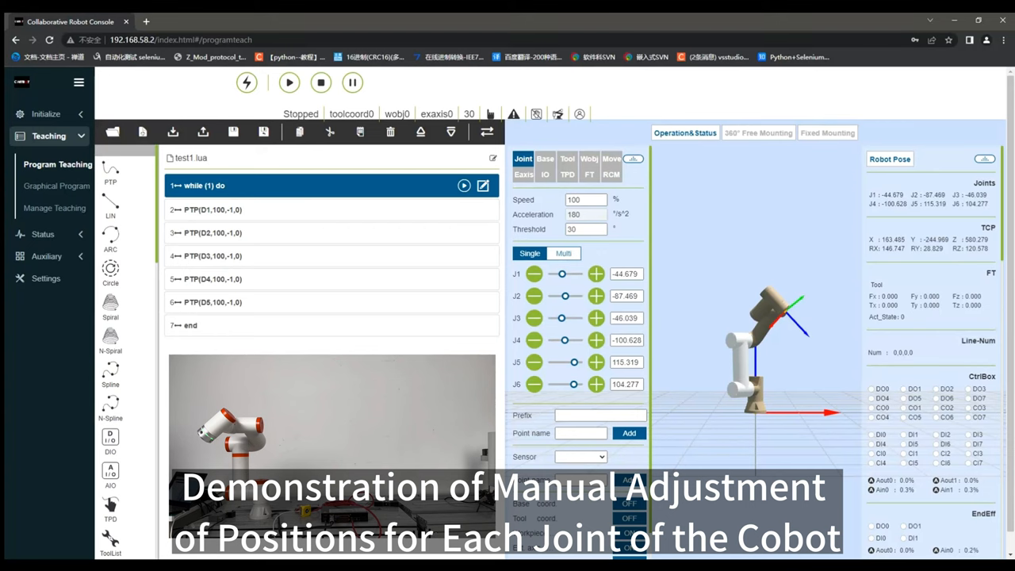
# Step: Jog joints 1 and 3 of the arm to new angles
pyautogui.click(597, 273)
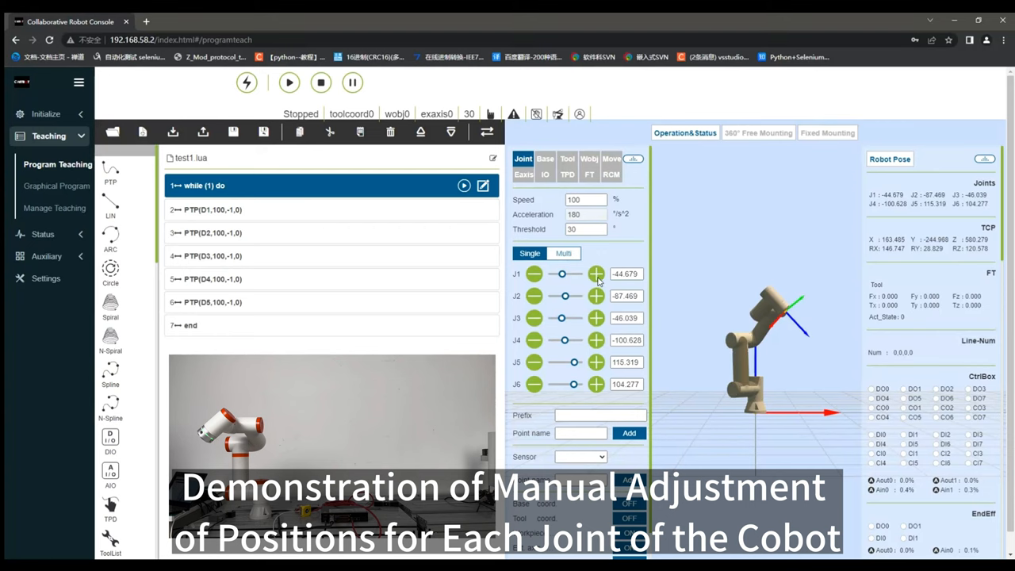
pyautogui.click(597, 272)
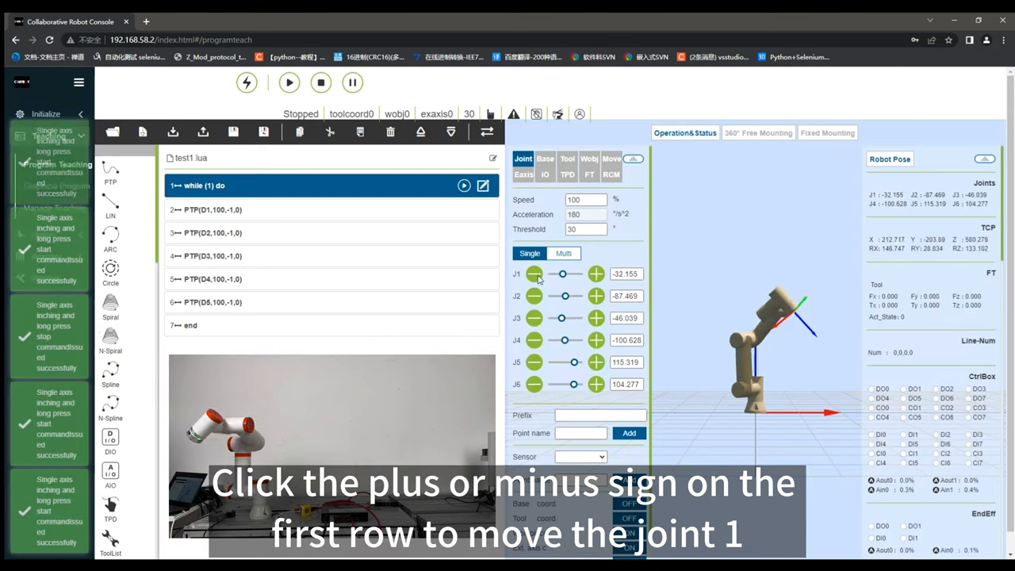
pyautogui.click(533, 272)
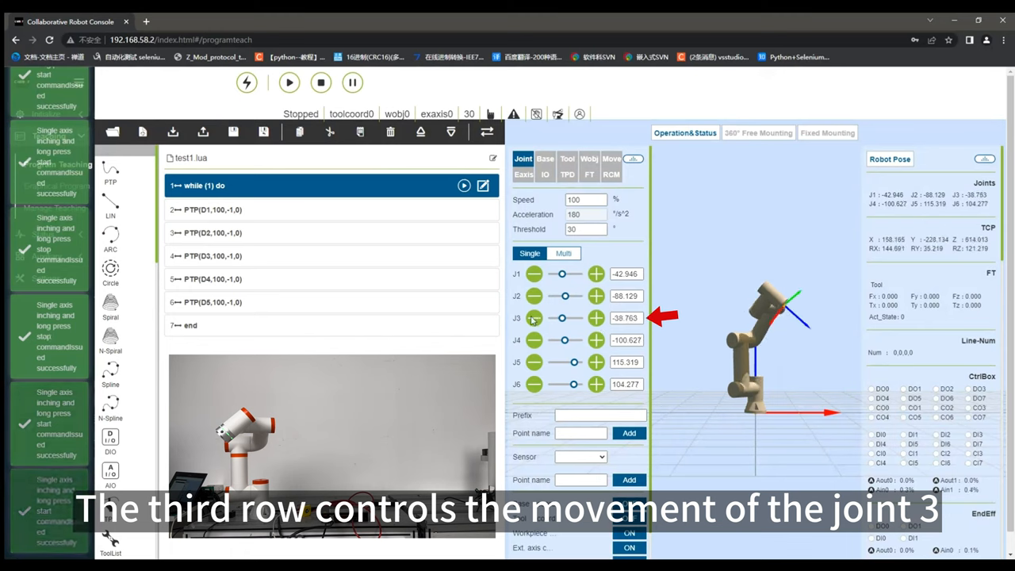
pyautogui.click(533, 317)
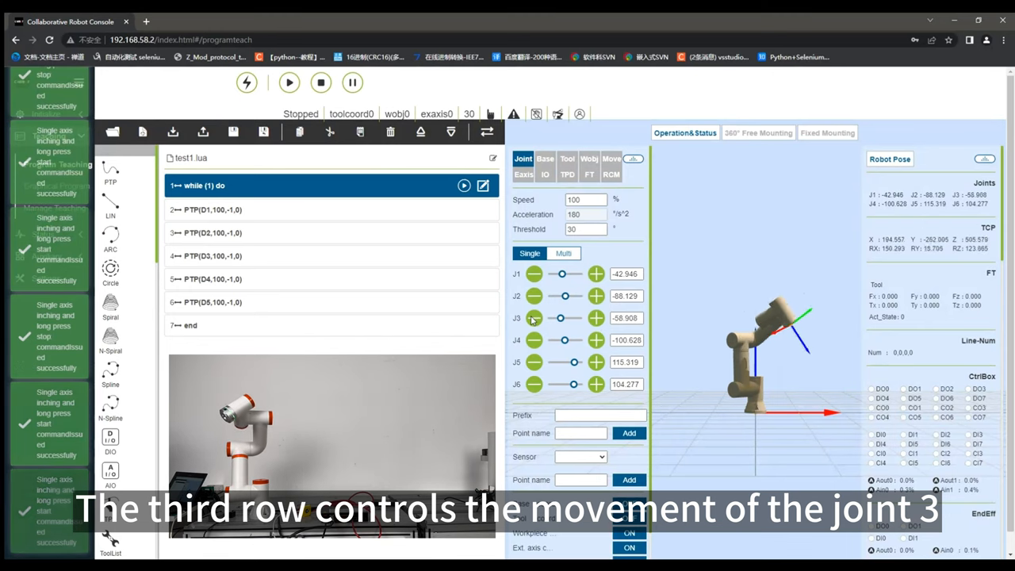
pyautogui.click(596, 340)
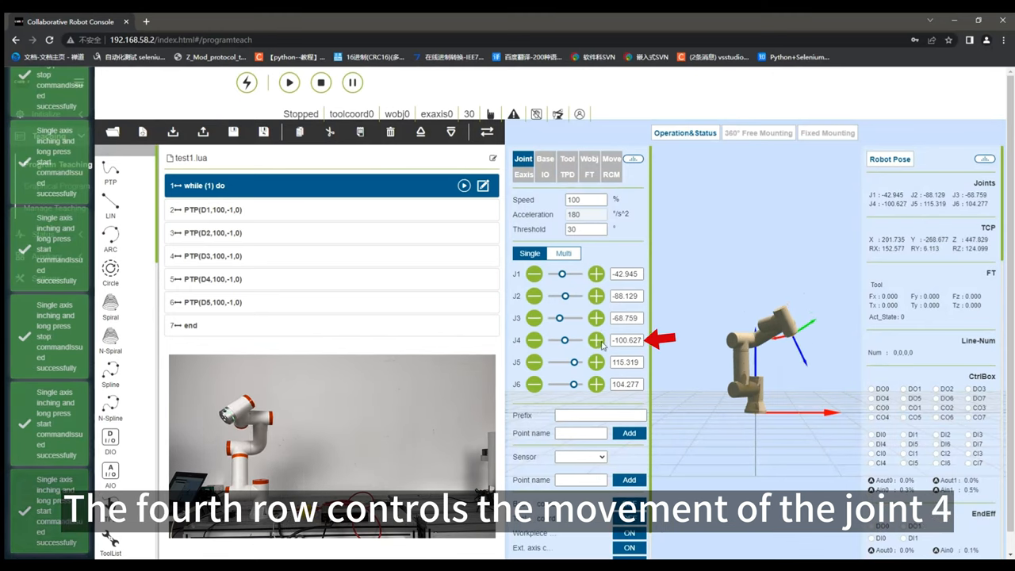
# Step: Jog joints 4 and 5, leaving joint 5 at 106.485
pyautogui.click(596, 340)
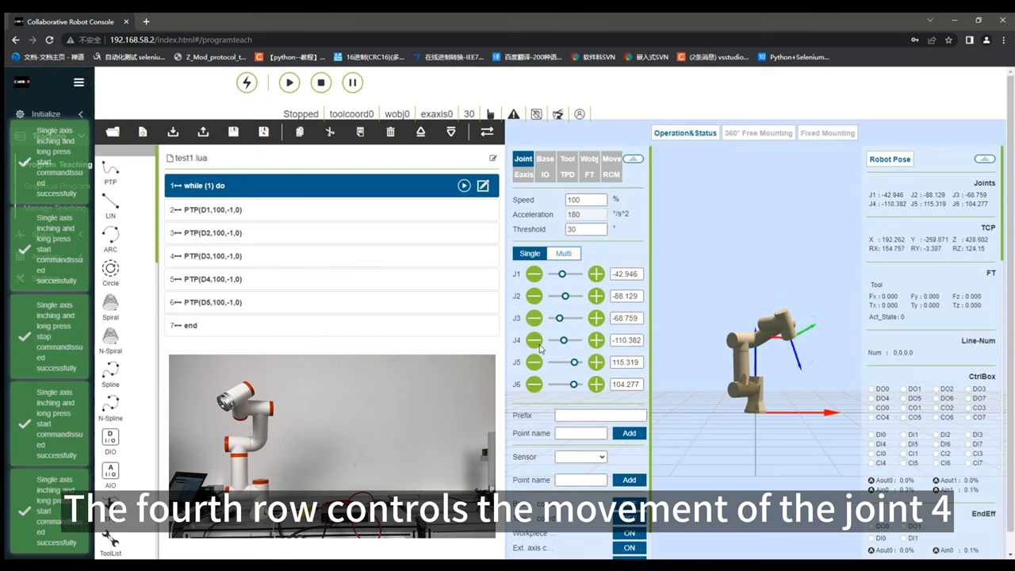
pyautogui.click(597, 362)
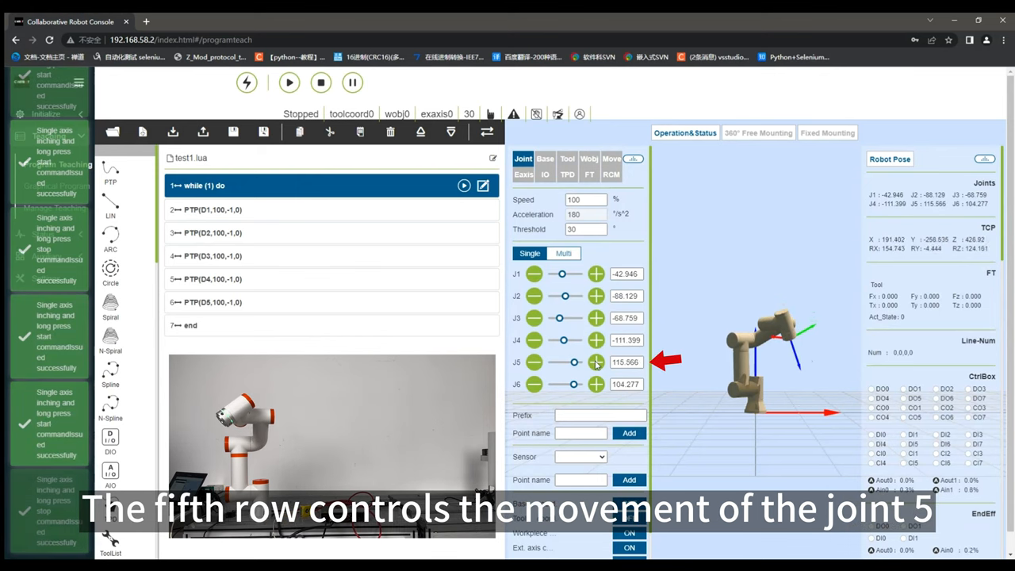
pyautogui.click(596, 362)
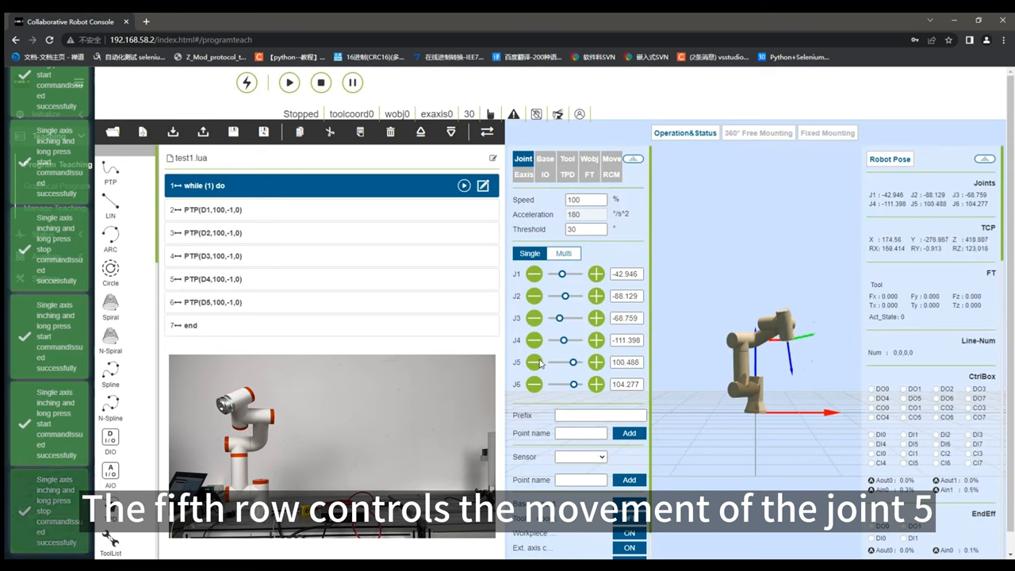
pyautogui.click(535, 361)
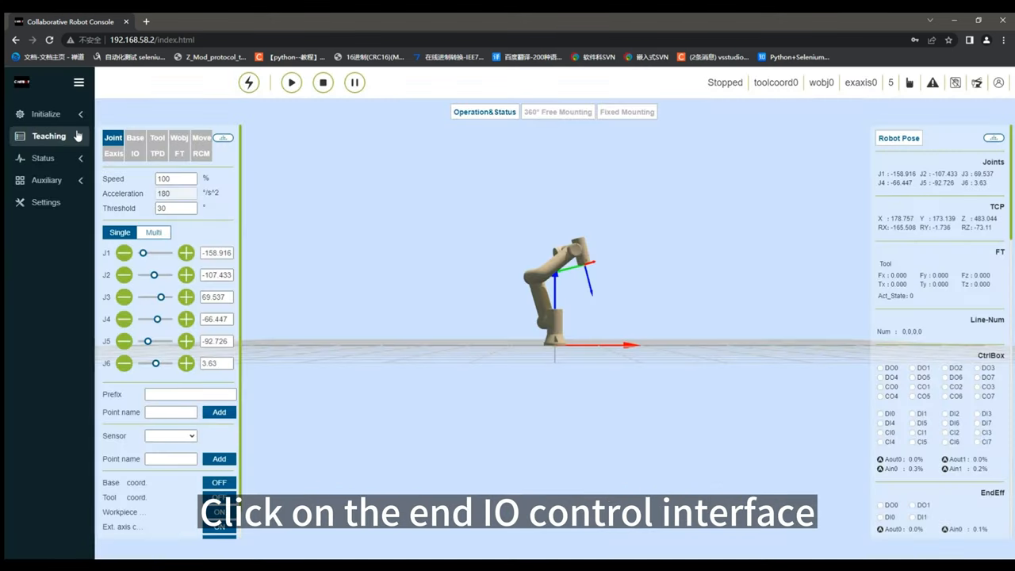
# Step: Switch on end-effector digital output DO0 from the Program Teaching IO controls
pyautogui.click(48, 136)
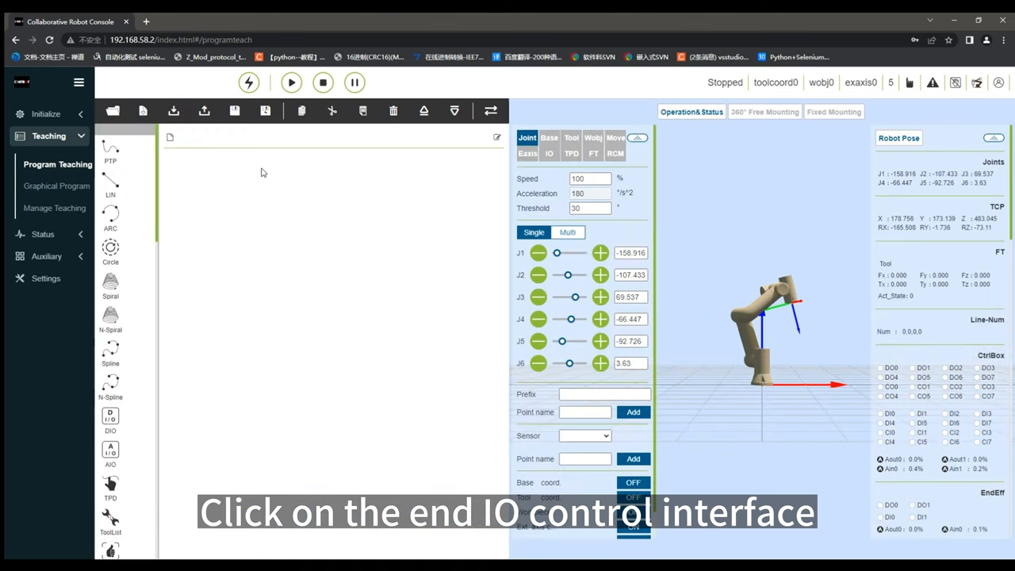
pyautogui.click(549, 152)
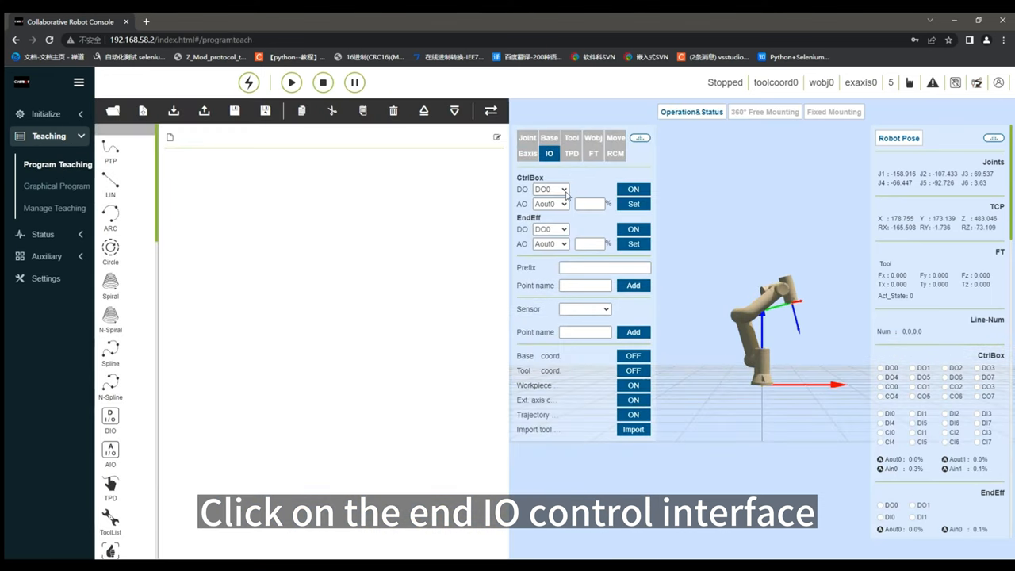
pyautogui.click(633, 229)
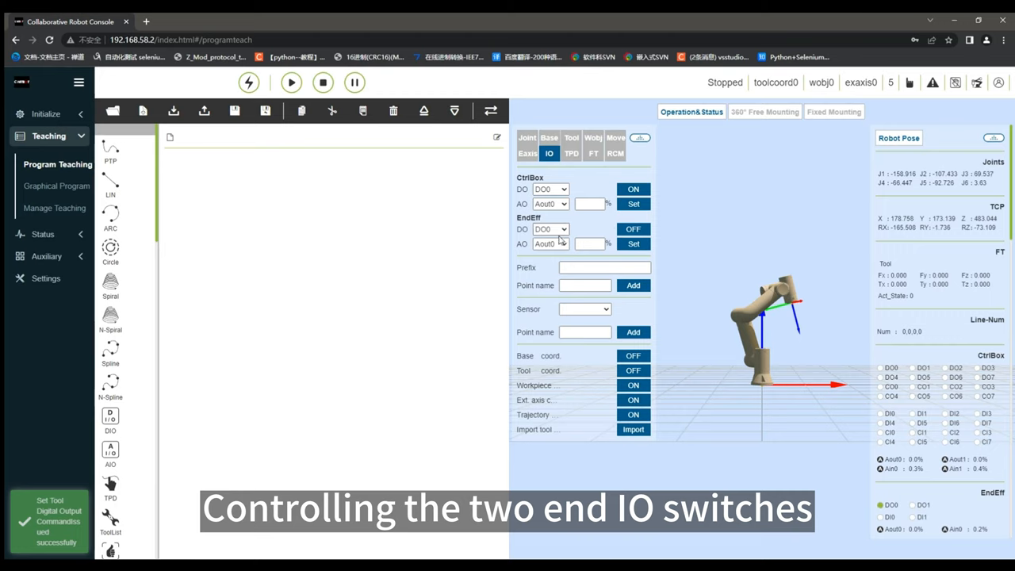
pyautogui.click(551, 229)
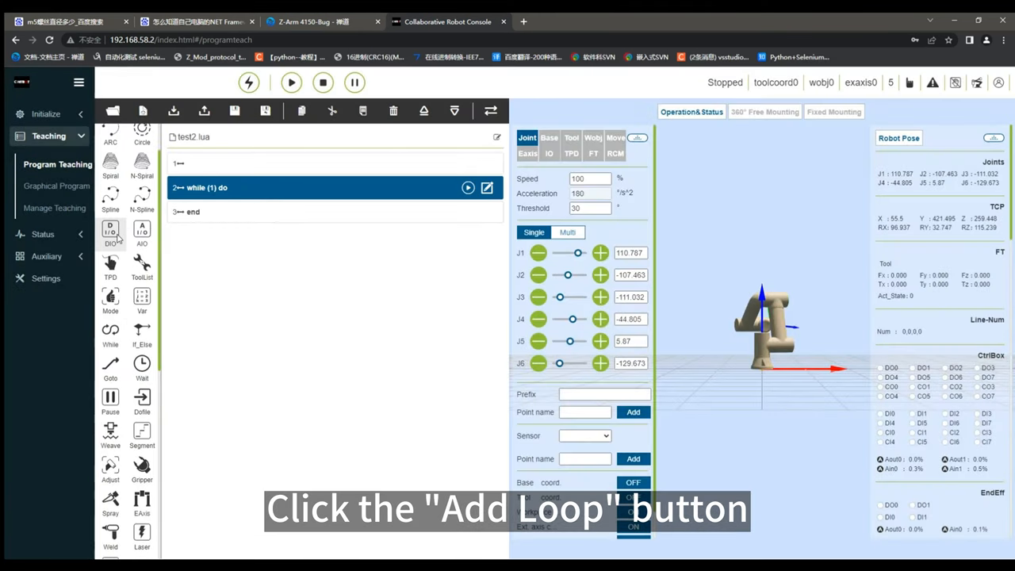
# Step: Insert SetToolDO(0,0,0,0) and SetToolDO(1,1,0,0) commands into test2.lua's while loop
pyautogui.click(111, 235)
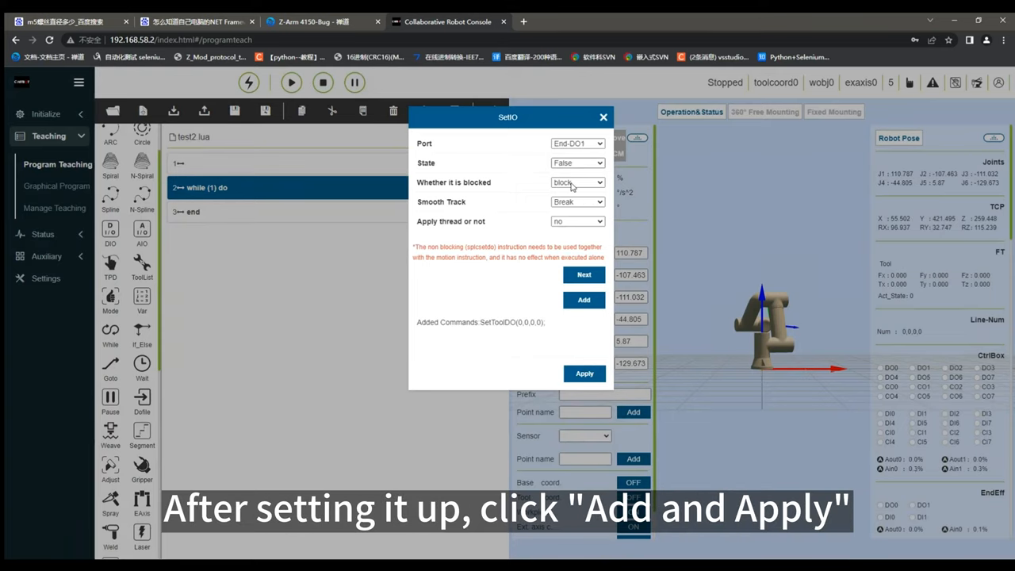
pyautogui.click(584, 300)
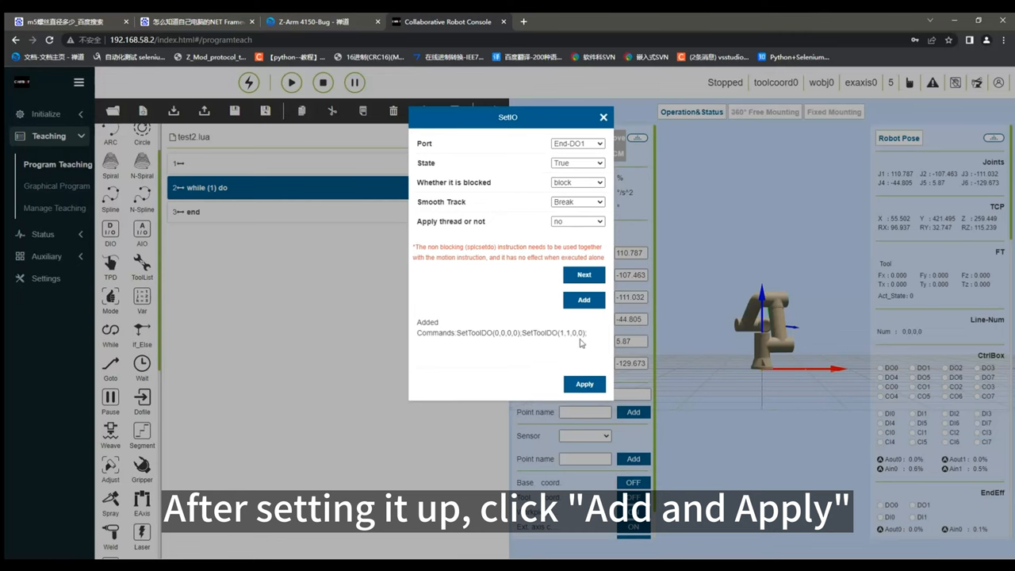
pyautogui.click(584, 383)
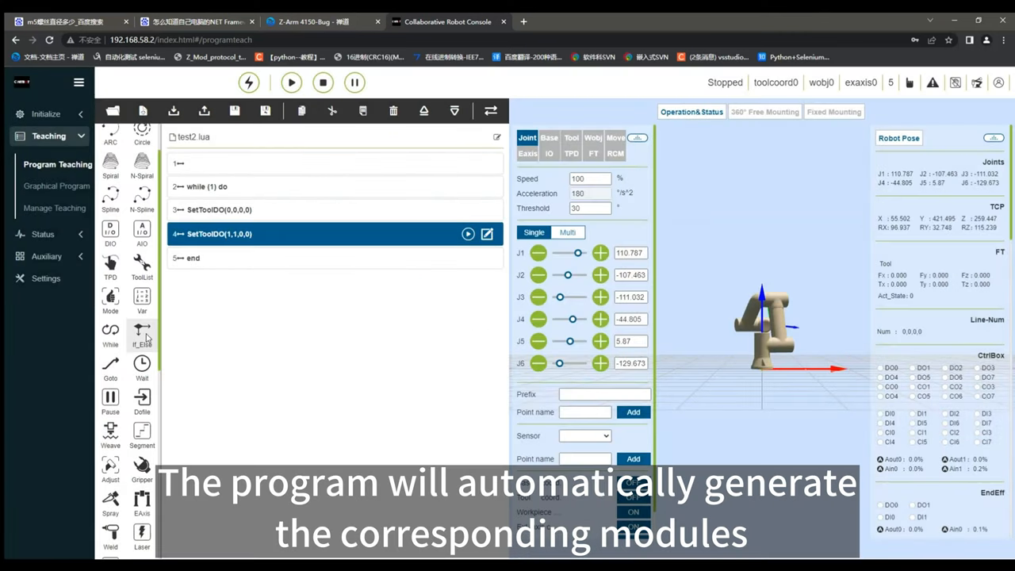
# Step: Add a WaitMs(500) wait after the tool output commands in the loop
pyautogui.click(141, 368)
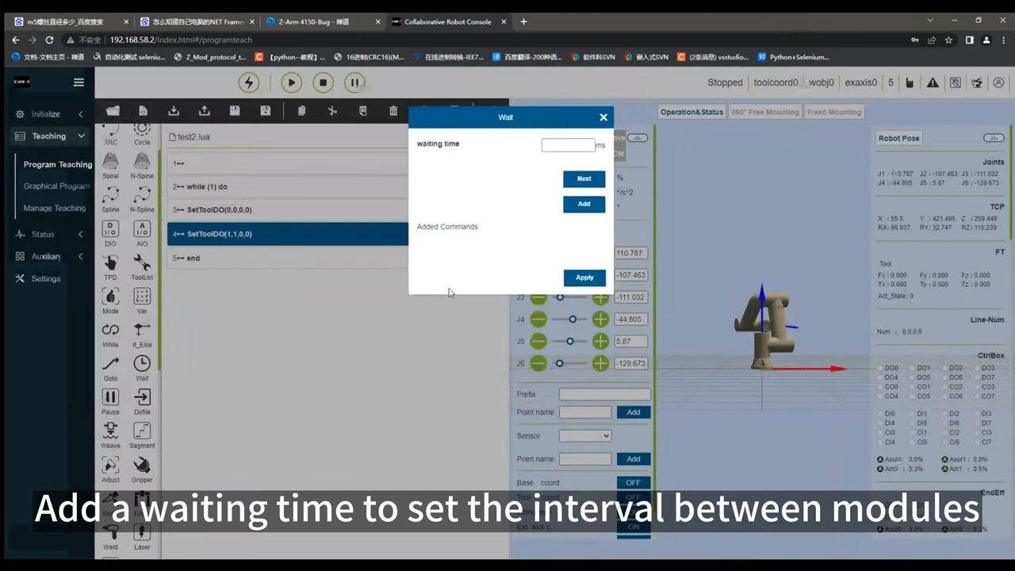
pyautogui.click(567, 144)
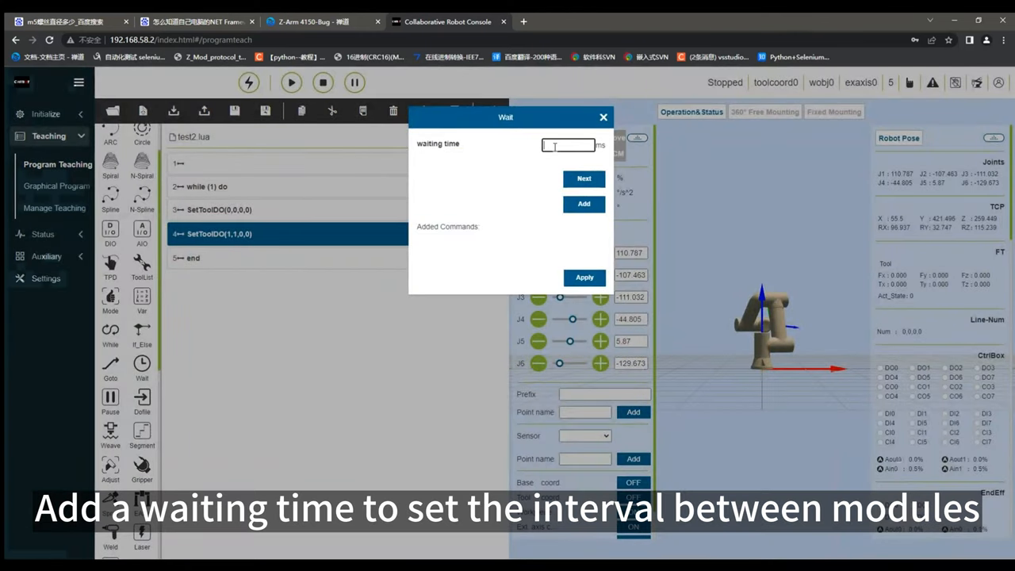
pyautogui.write('500')
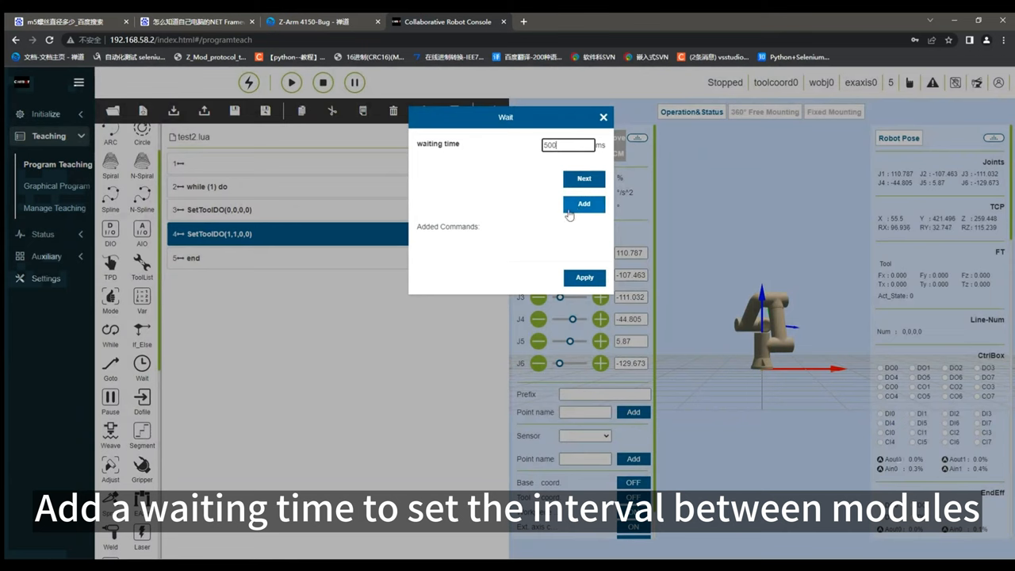
pyautogui.click(584, 276)
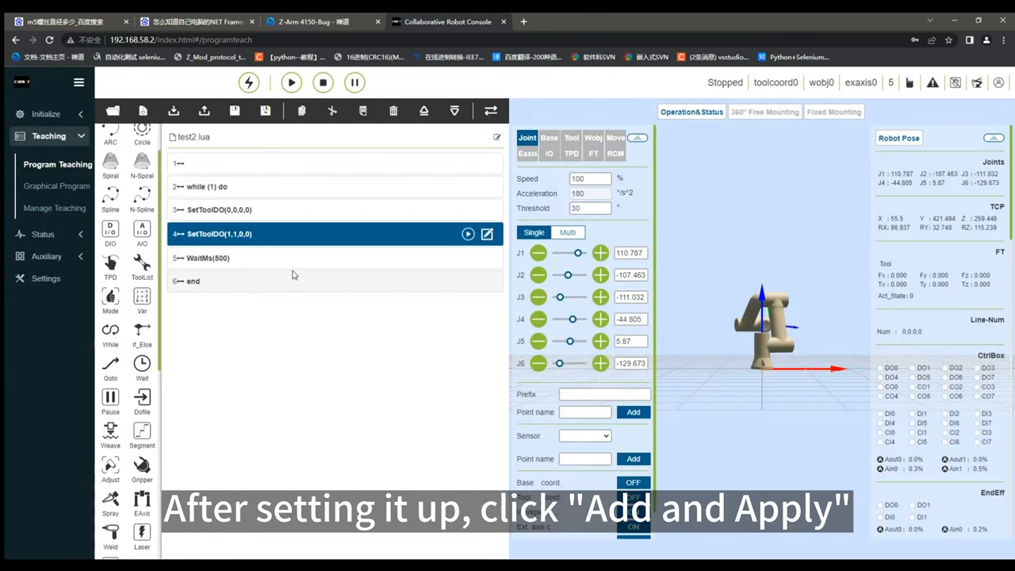
pyautogui.click(208, 257)
pyautogui.write('C')
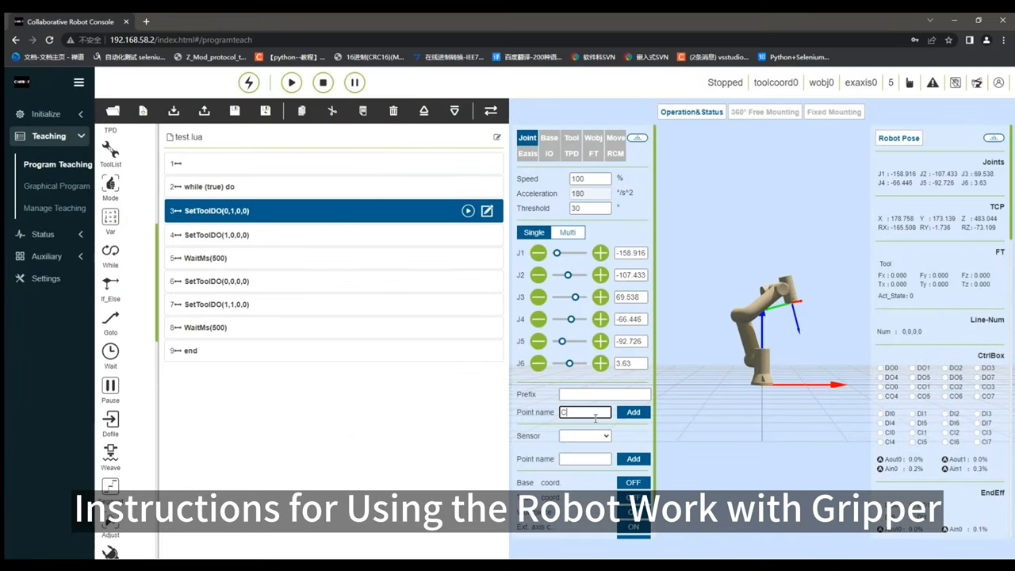
# Step: Save the arm pose as point C1, jog joint 1 and save the new pose as C2
pyautogui.click(633, 412)
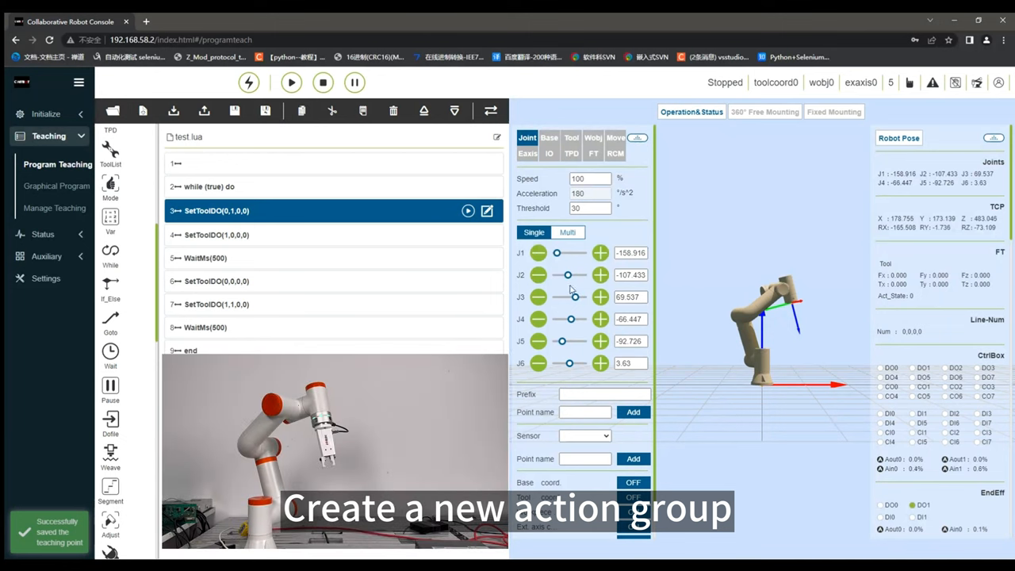
pyautogui.click(600, 252)
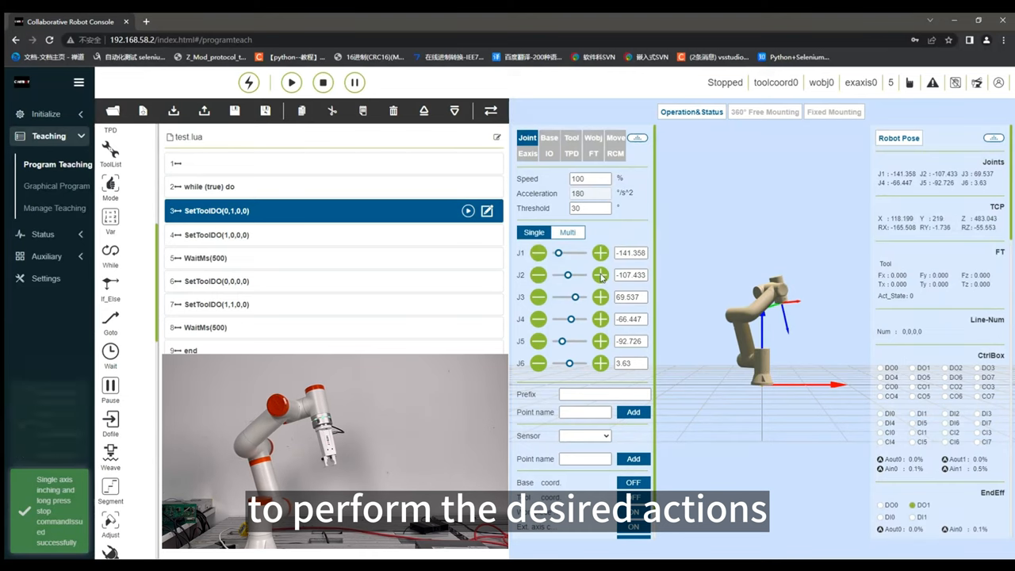
pyautogui.click(600, 274)
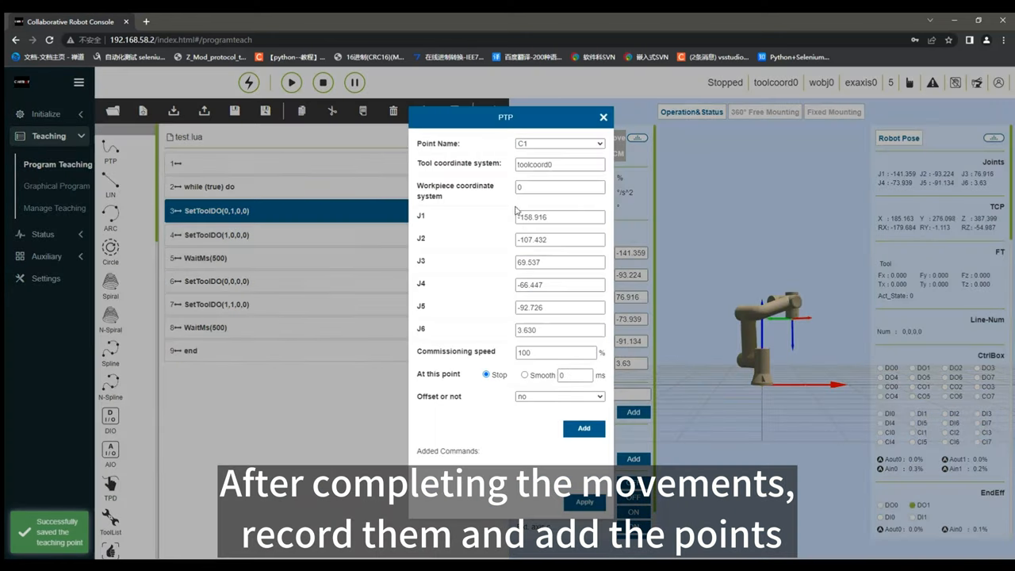
# Step: Add PTP moves to C1 and C2 in the loop and start the program, confirming the run
pyautogui.click(584, 428)
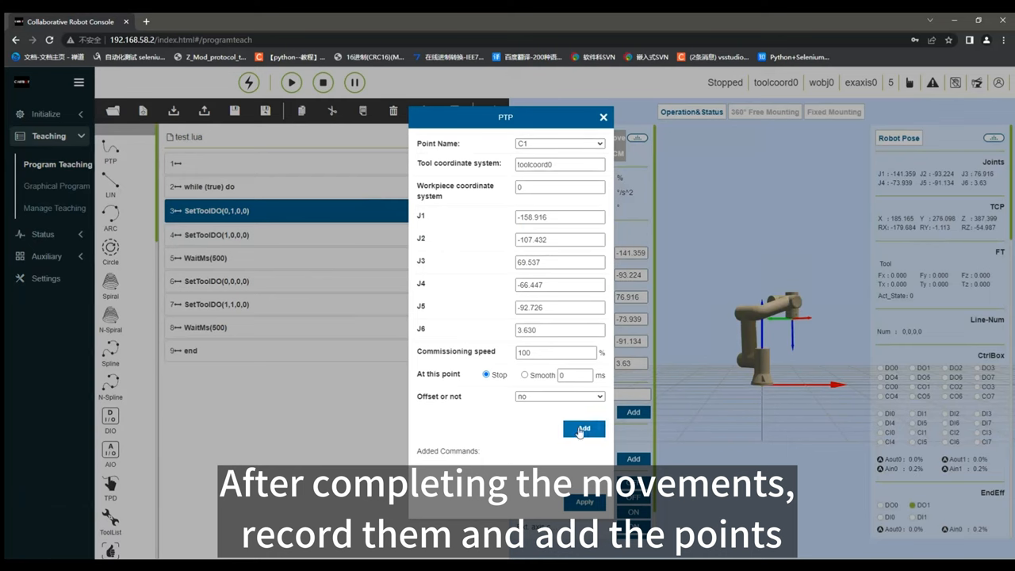
pyautogui.click(584, 428)
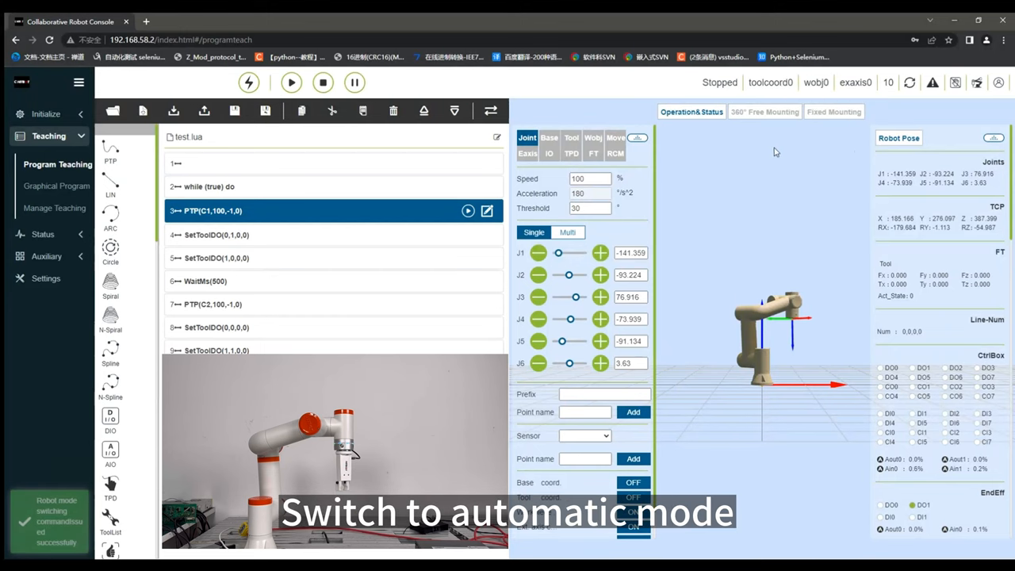
pyautogui.click(292, 82)
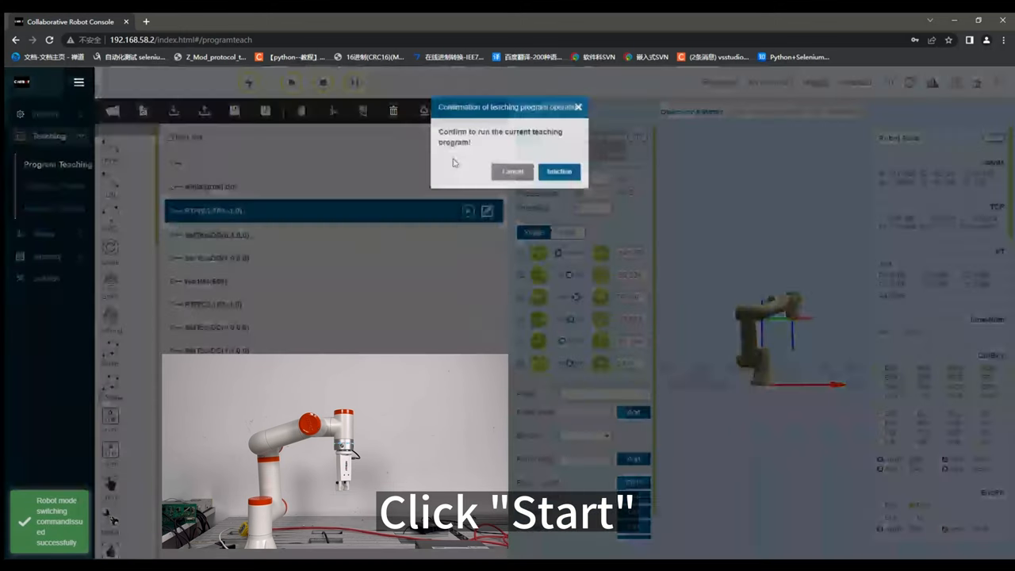
pyautogui.click(559, 171)
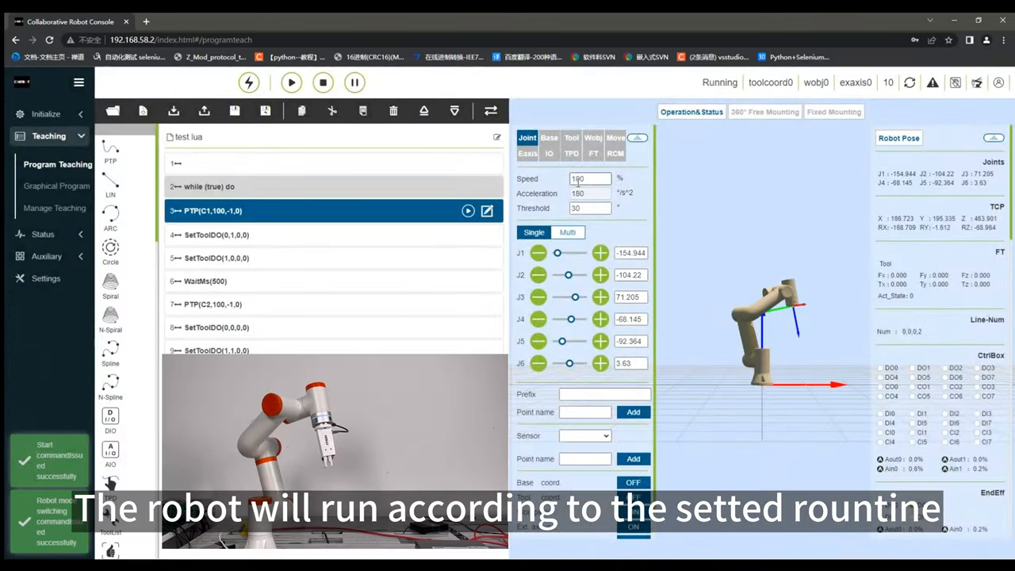